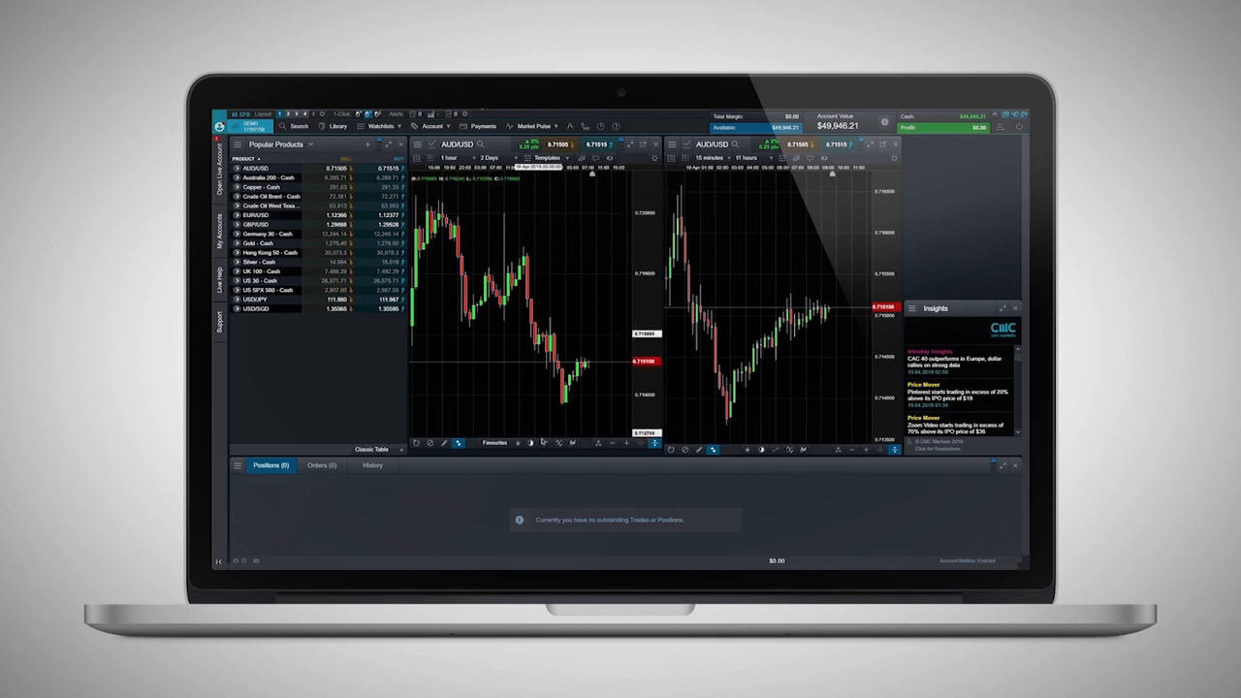
Enlarge the AUD/USD chart to full screen and show the Technicals Overlays gallery
left_click(547, 450)
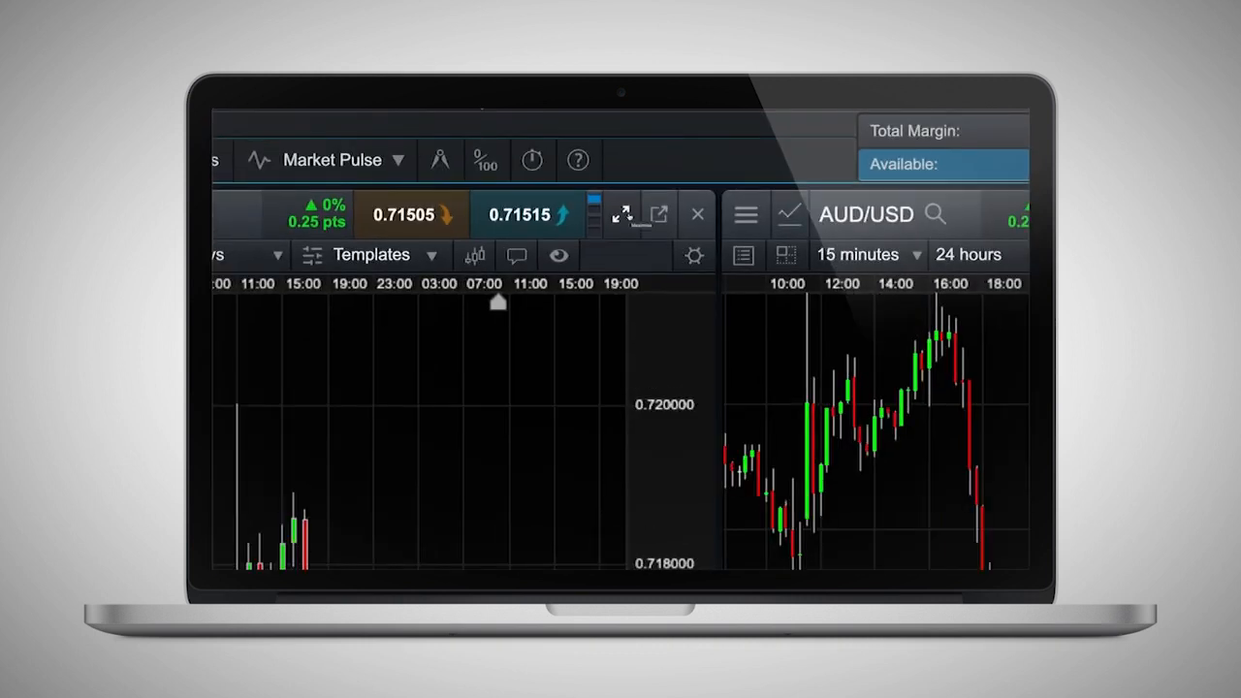
left_click(696, 214)
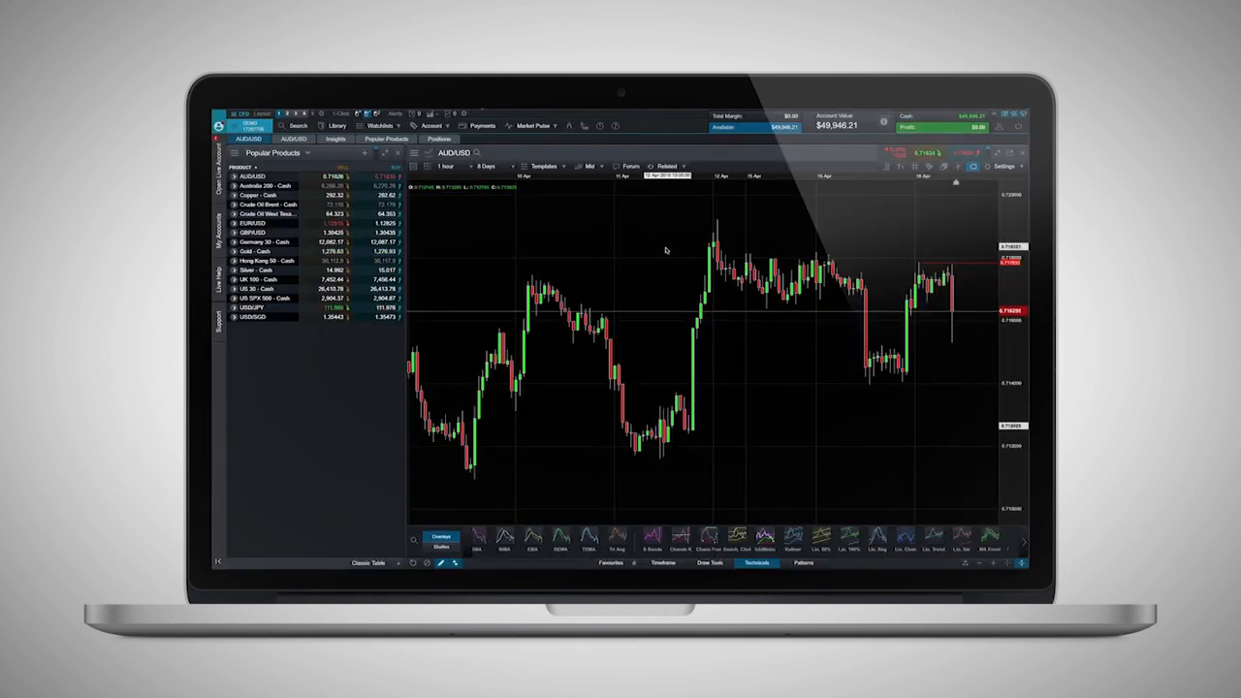
left_click(489, 167)
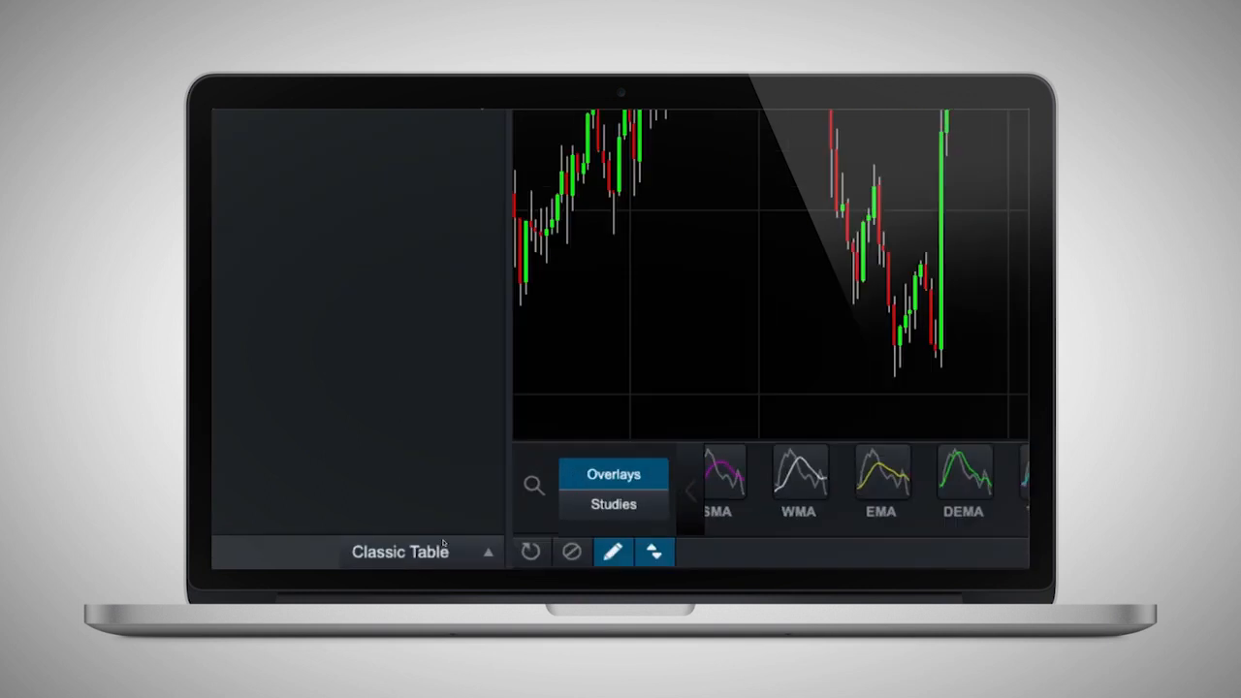
Switch Technicals to Studies and plot a study in its own pane under the price chart
left_click(613, 504)
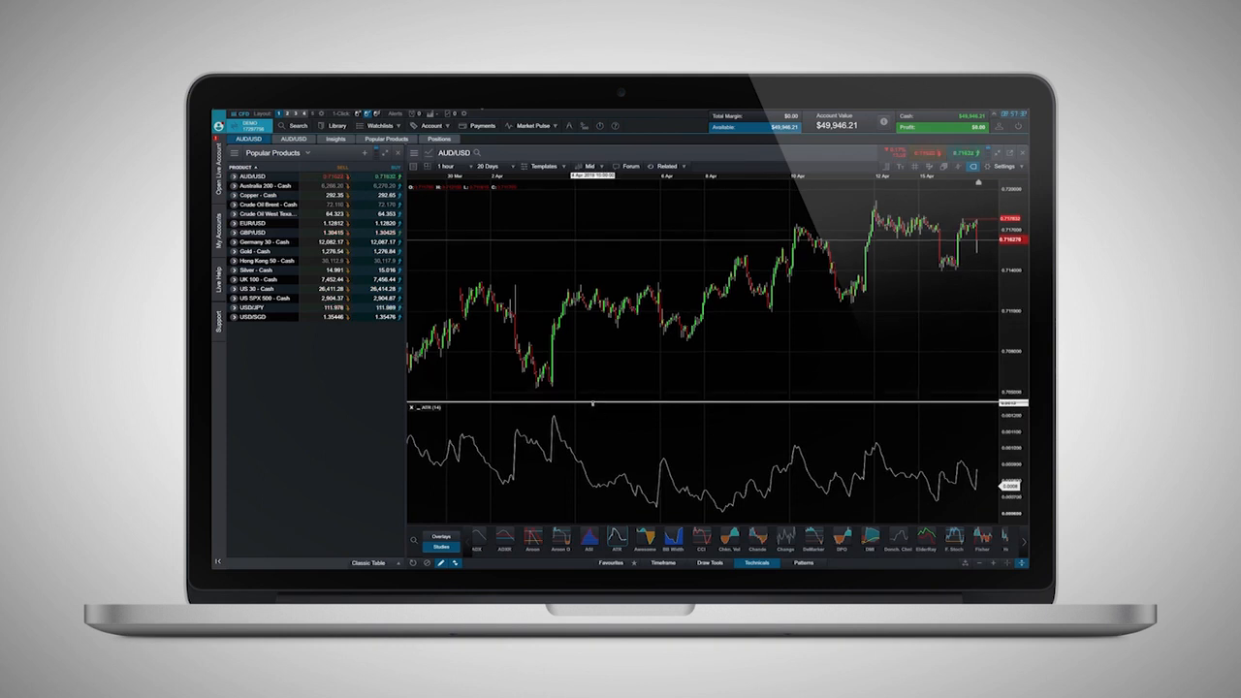
left_click(442, 540)
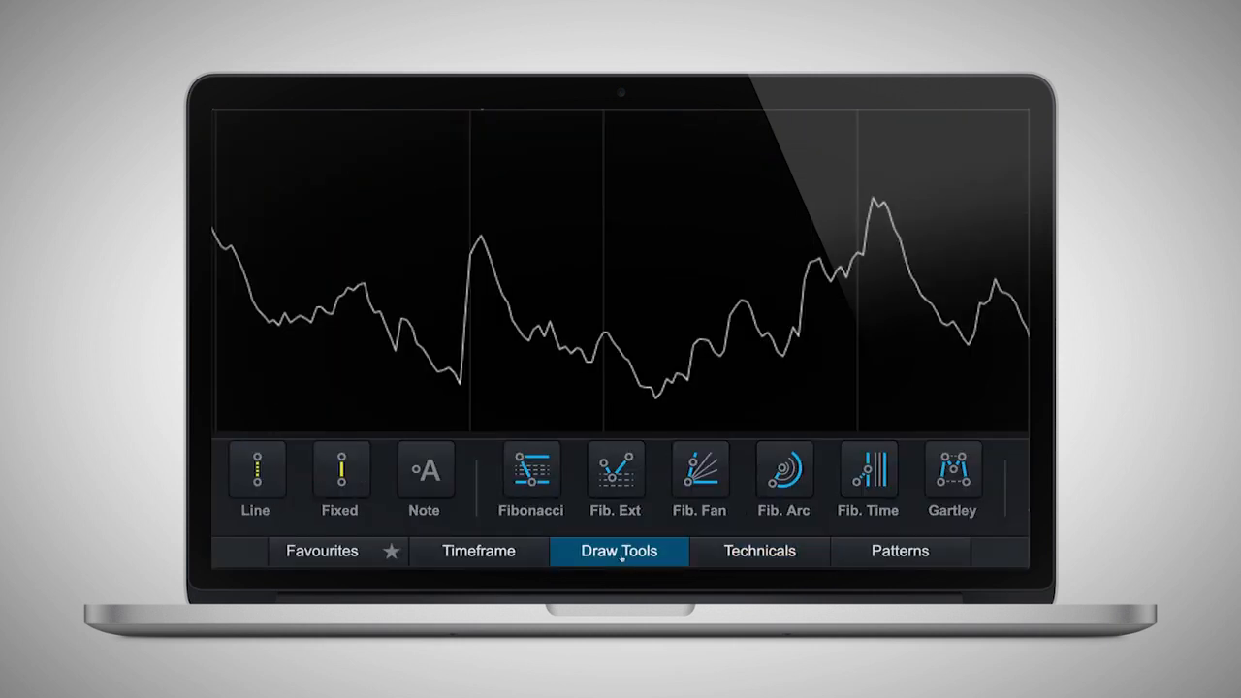
Place a Fibonacci retracement on the AUD/USD chart, then bring up the Live Help panel
left_click(532, 475)
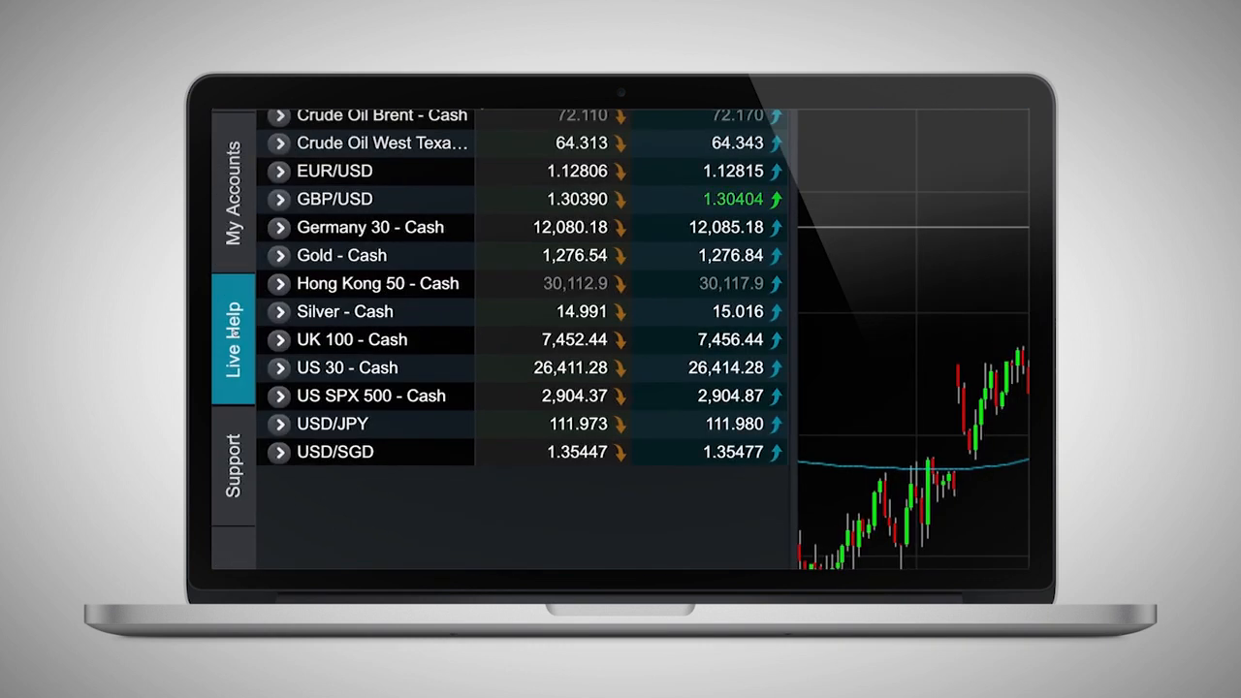
left_click(232, 334)
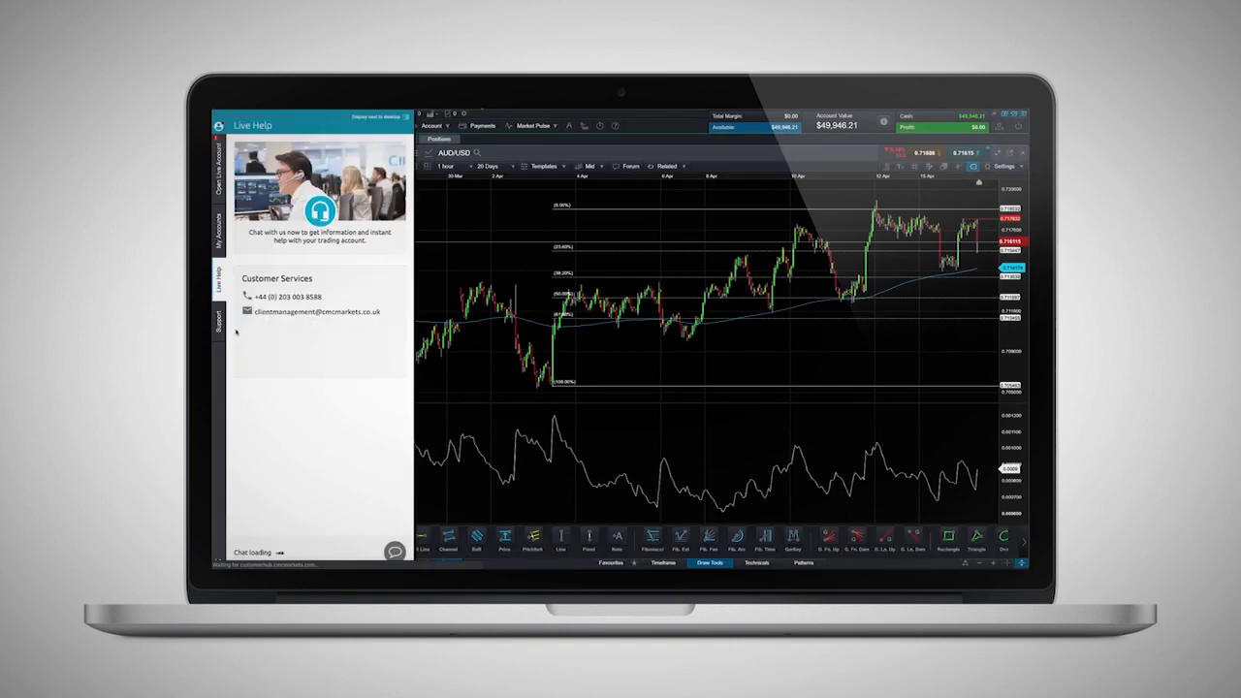